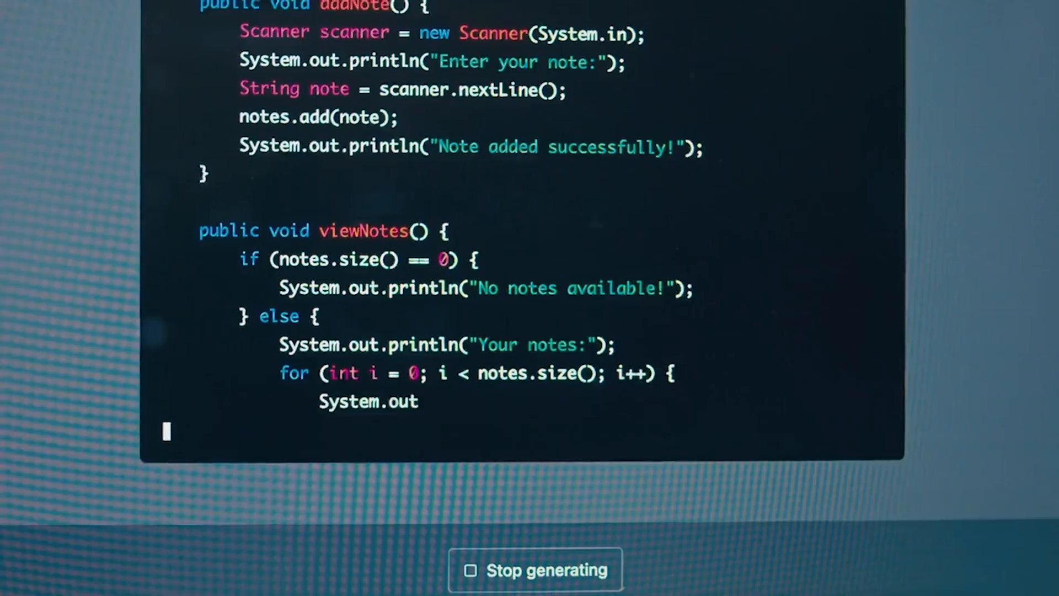
scroll("down", 3)
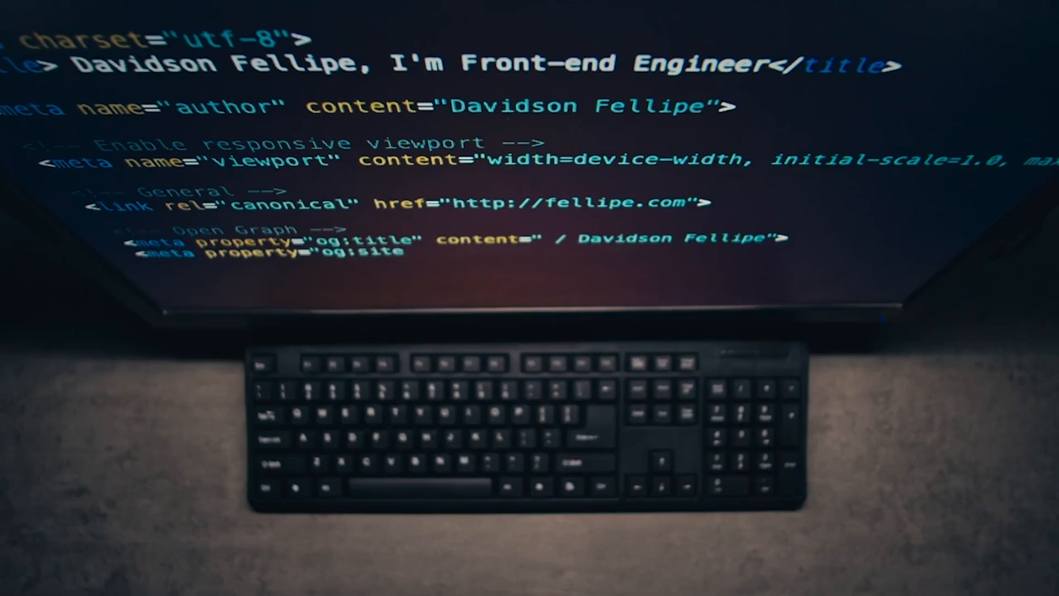
type("_name\" content=\"Davidson Fellipe\">")
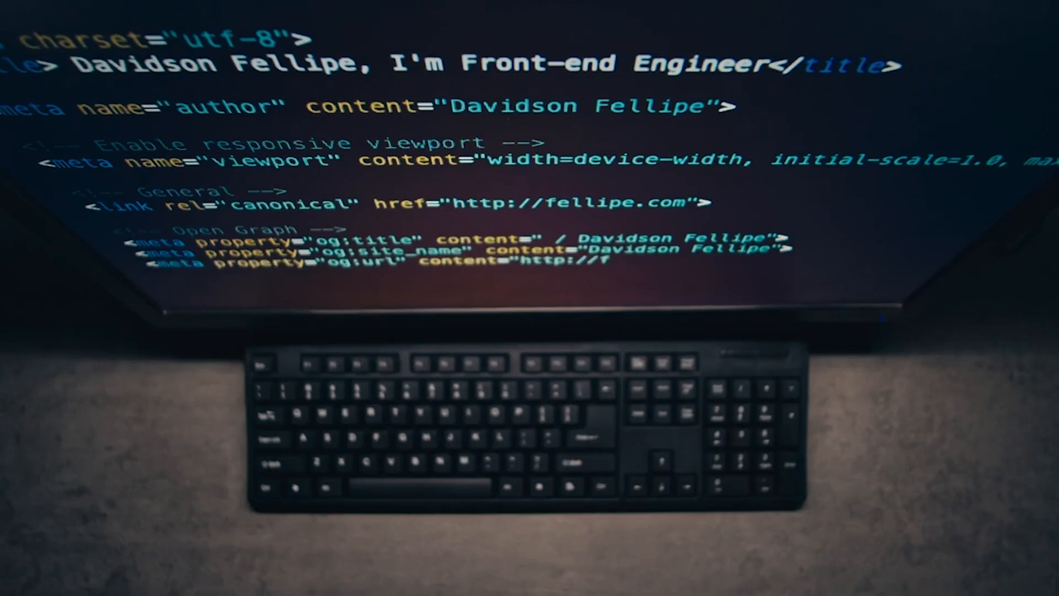